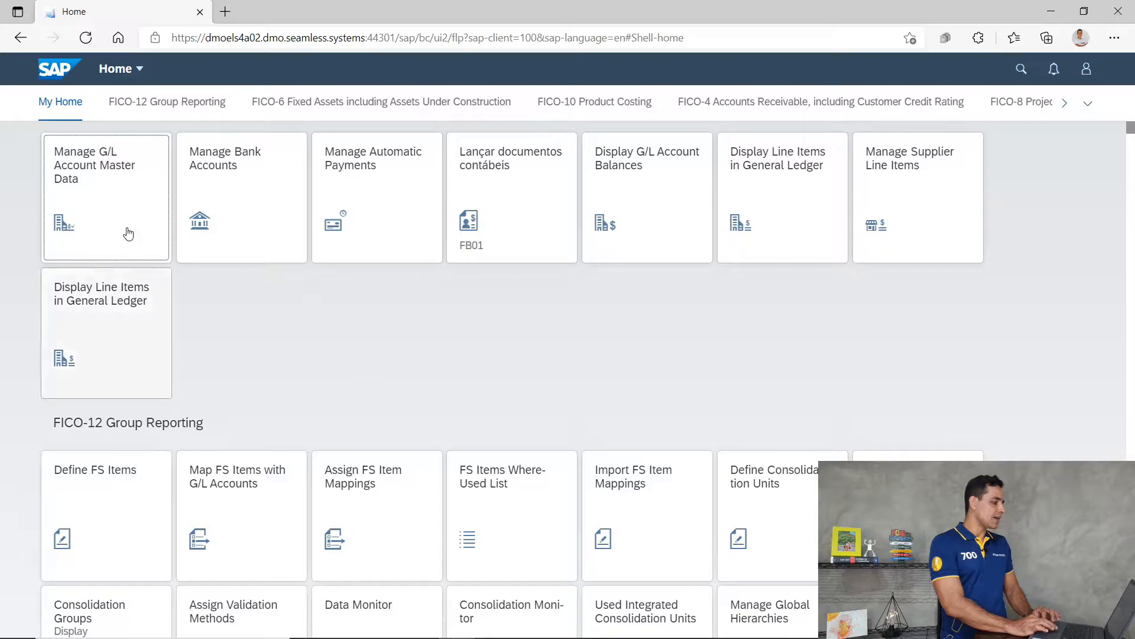
pyautogui.moveTo(67, 179)
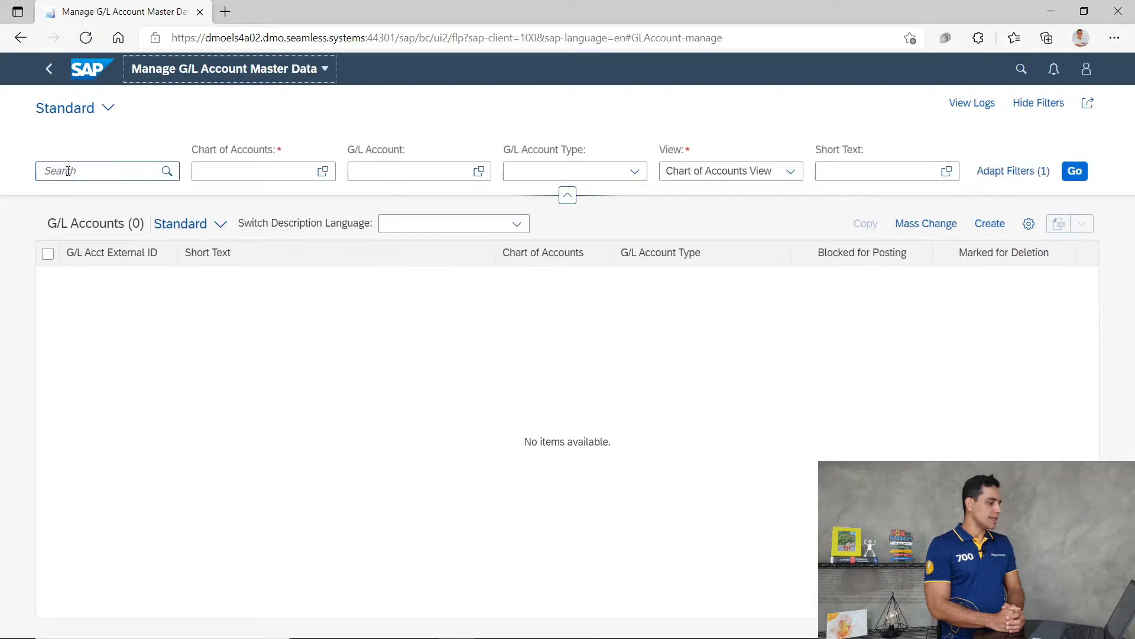
# - Filter chart of accounts YCOA for G/L accounts 11003000 and 11003020, correcting the invalid entry
pyautogui.click(260, 171)
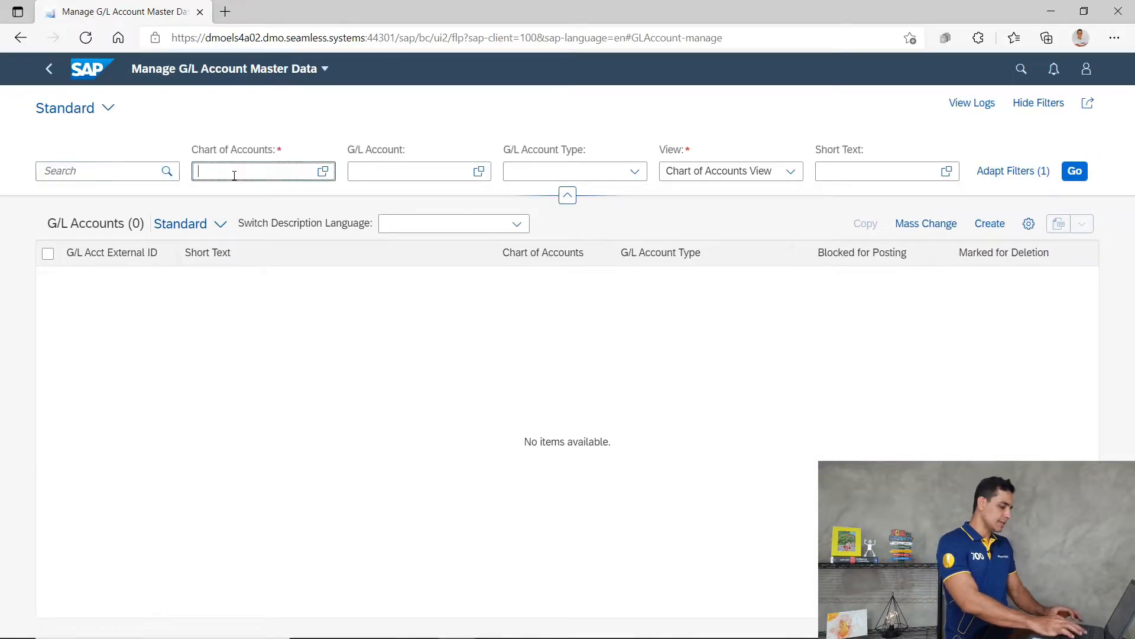
pyautogui.write('ycoa')
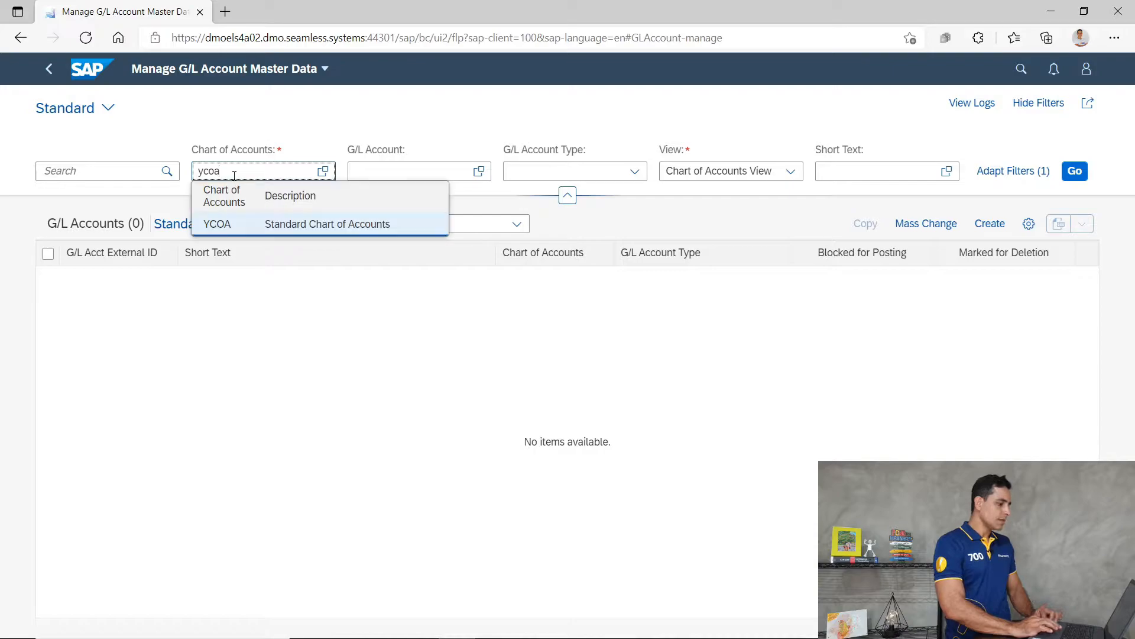
pyautogui.write('11003000')
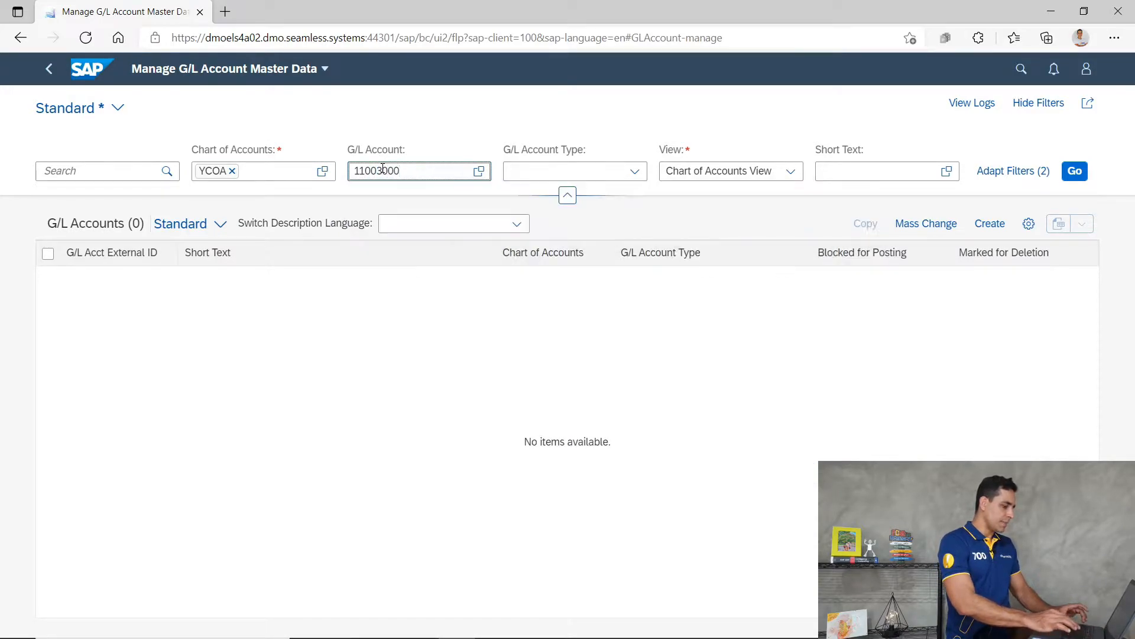
pyautogui.press('enter')
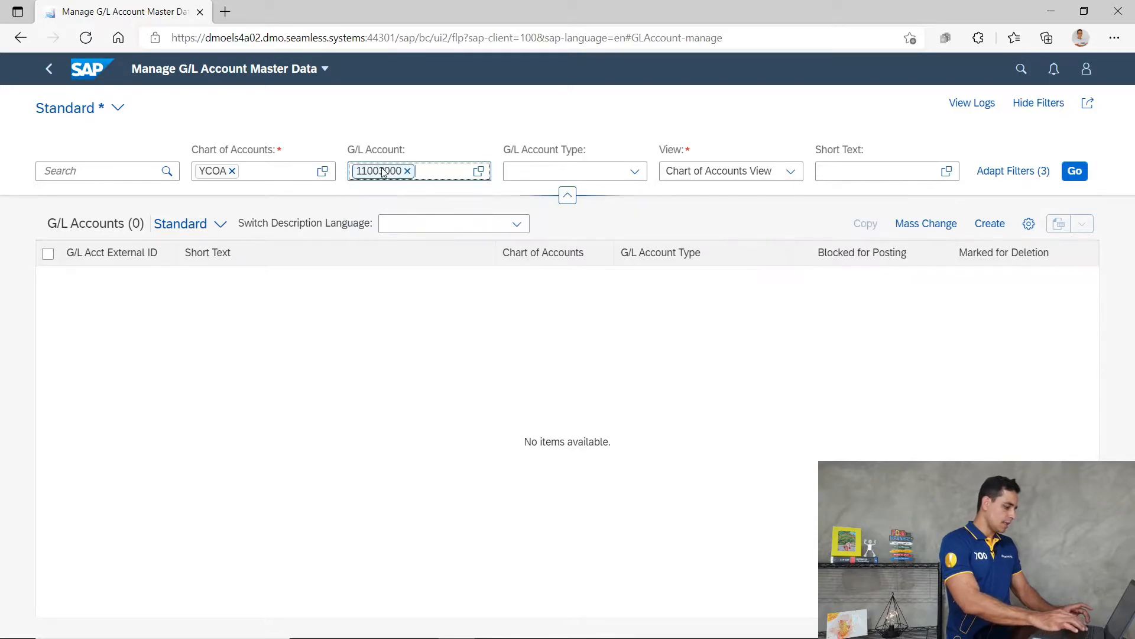
pyautogui.write('1000302')
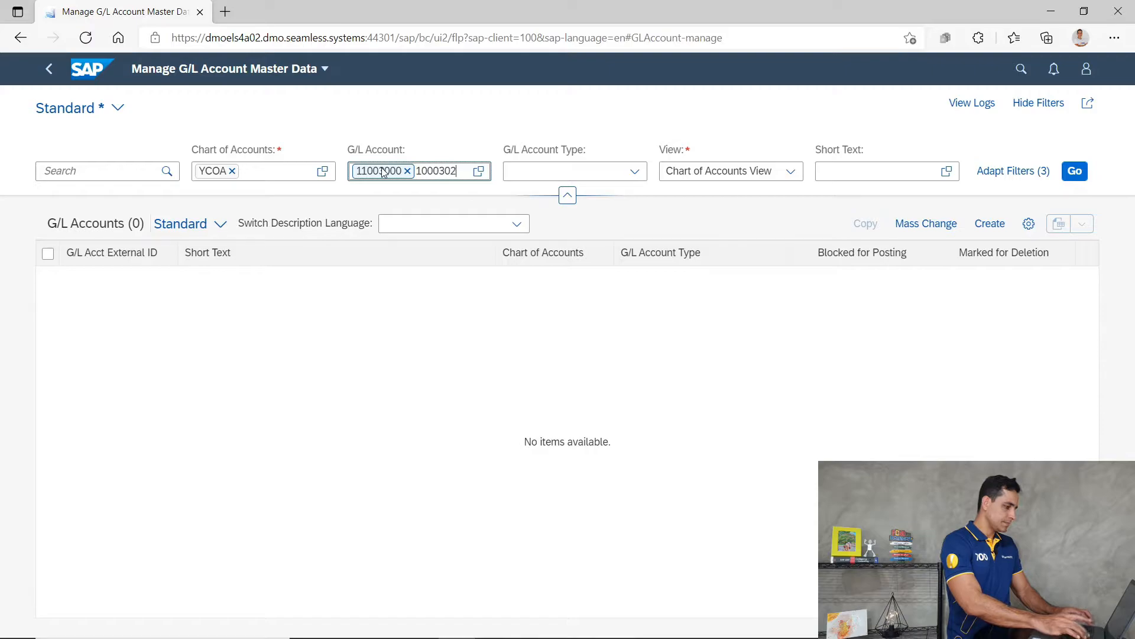
pyautogui.click(1075, 171)
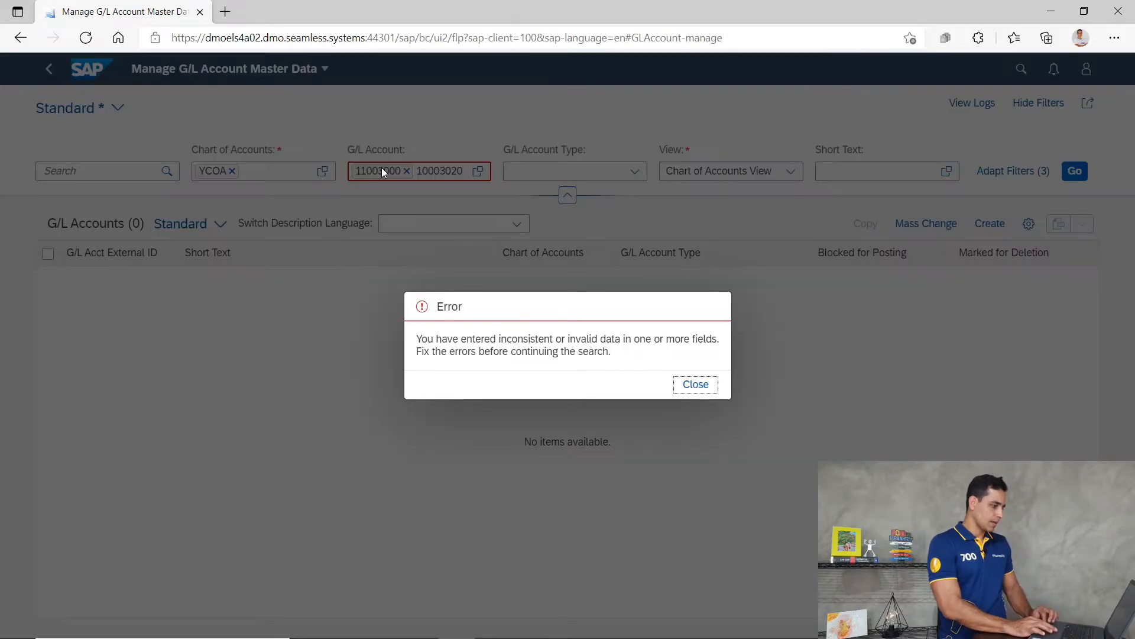
pyautogui.click(694, 384)
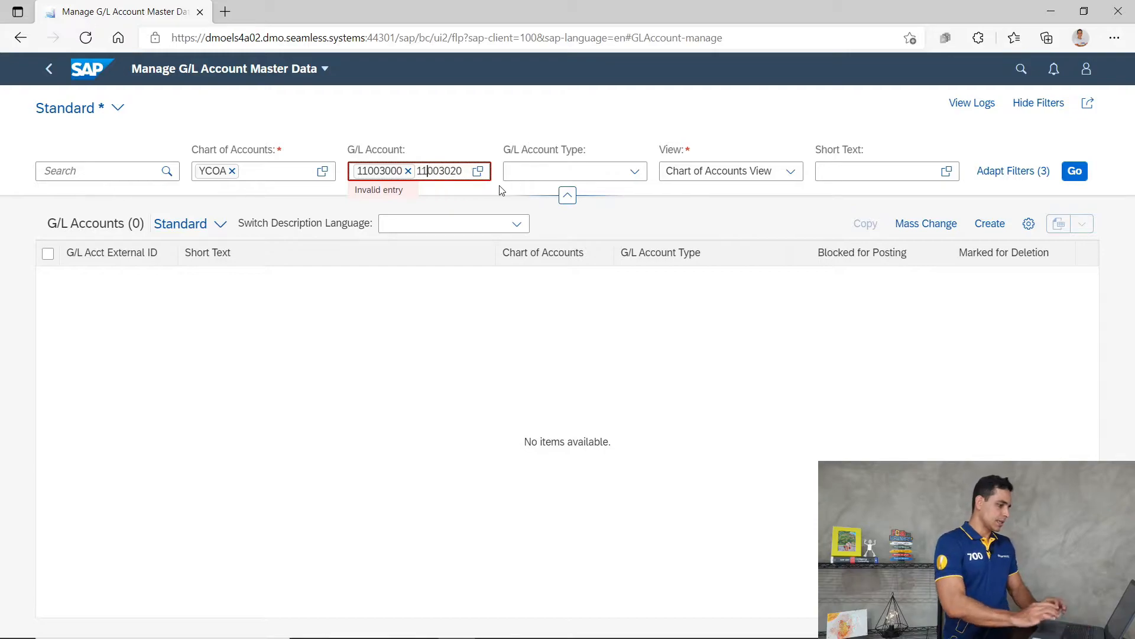
pyautogui.click(1073, 171)
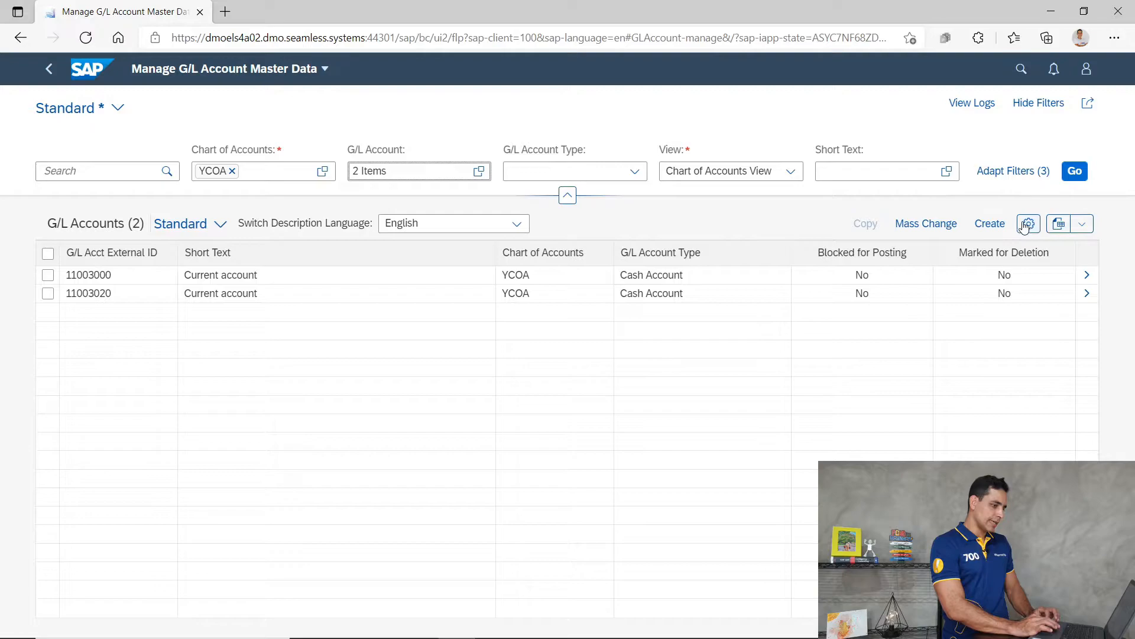
# - Add the G/L Account Subtype column to the accounts table through the column settings
pyautogui.click(1027, 223)
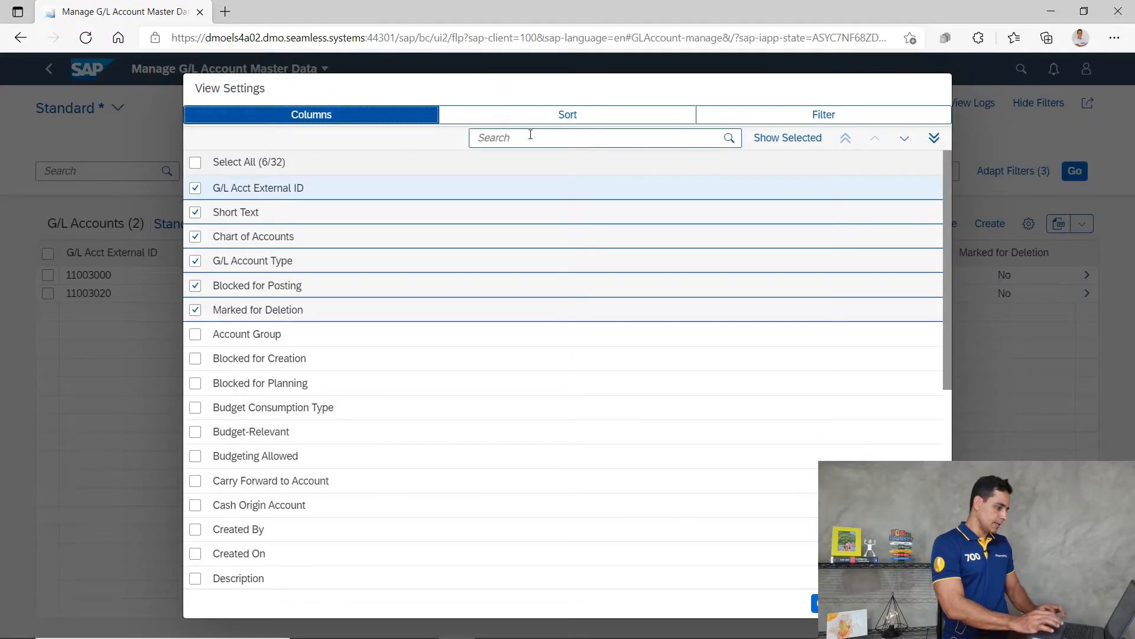
pyautogui.write('sub')
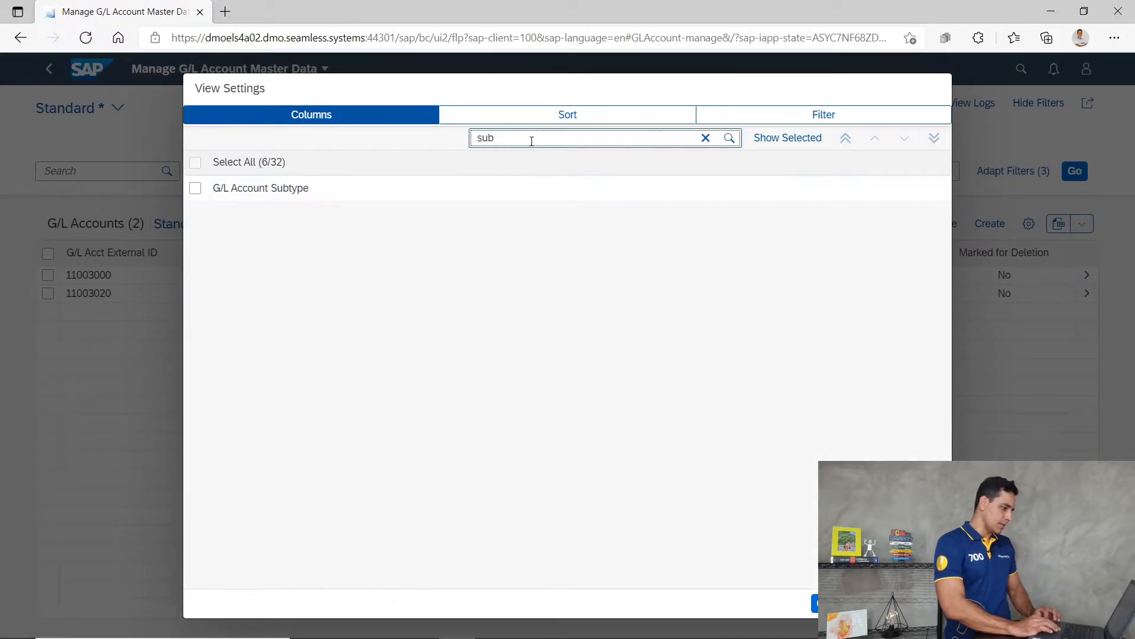
pyautogui.click(194, 188)
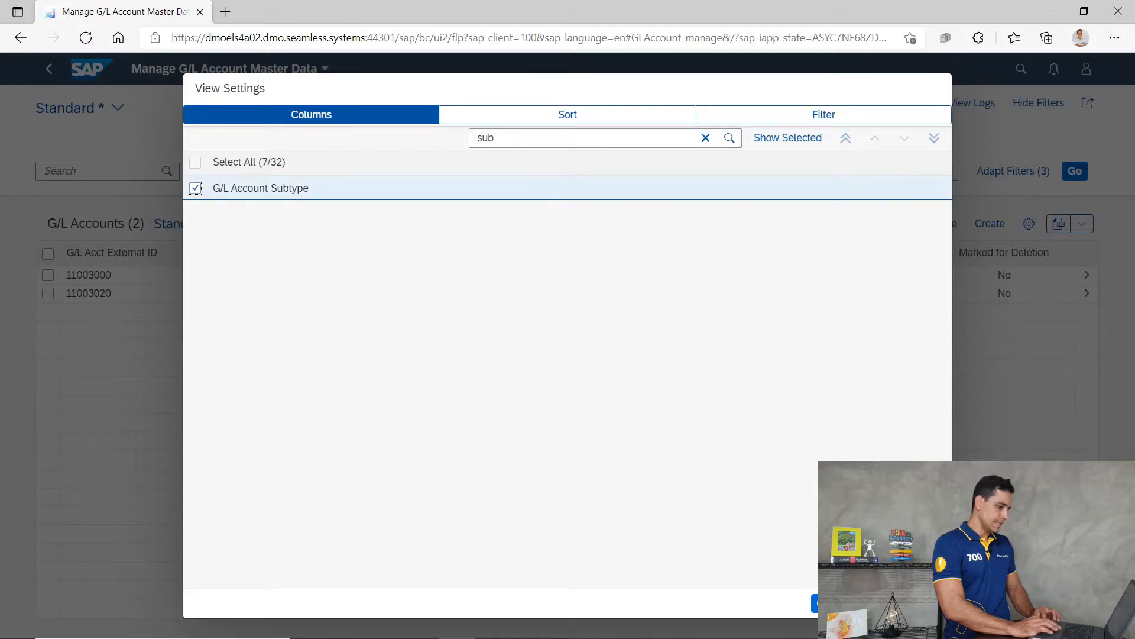
pyautogui.click(819, 603)
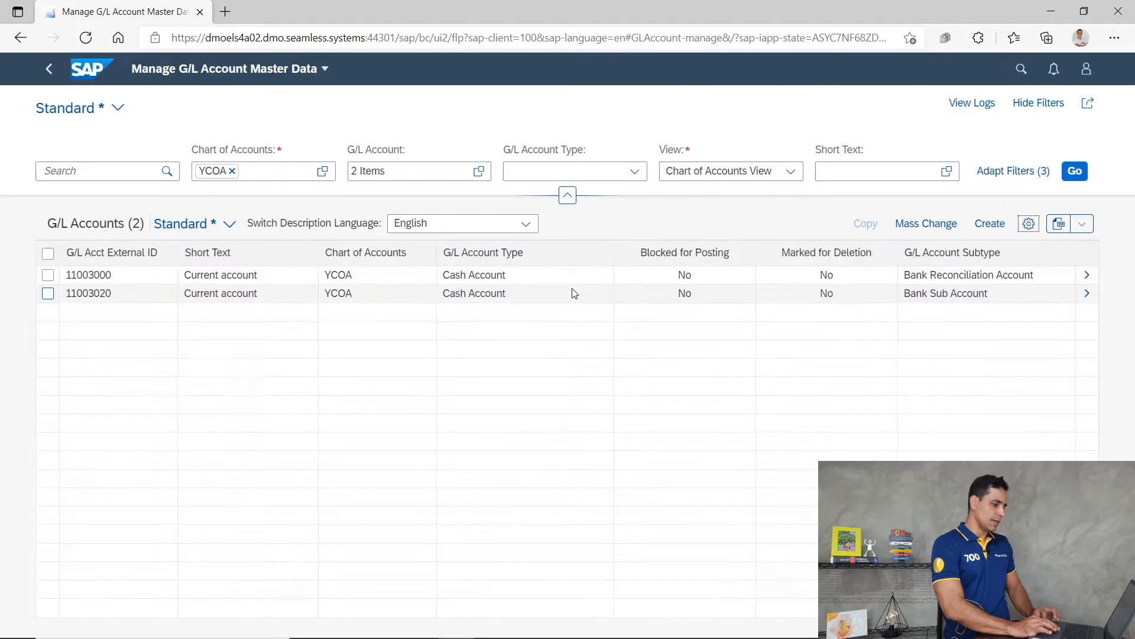
# - Move the Subtype column beside G/L Account Type and inspect both accounts' Cash Account rows
pyautogui.click(951, 252)
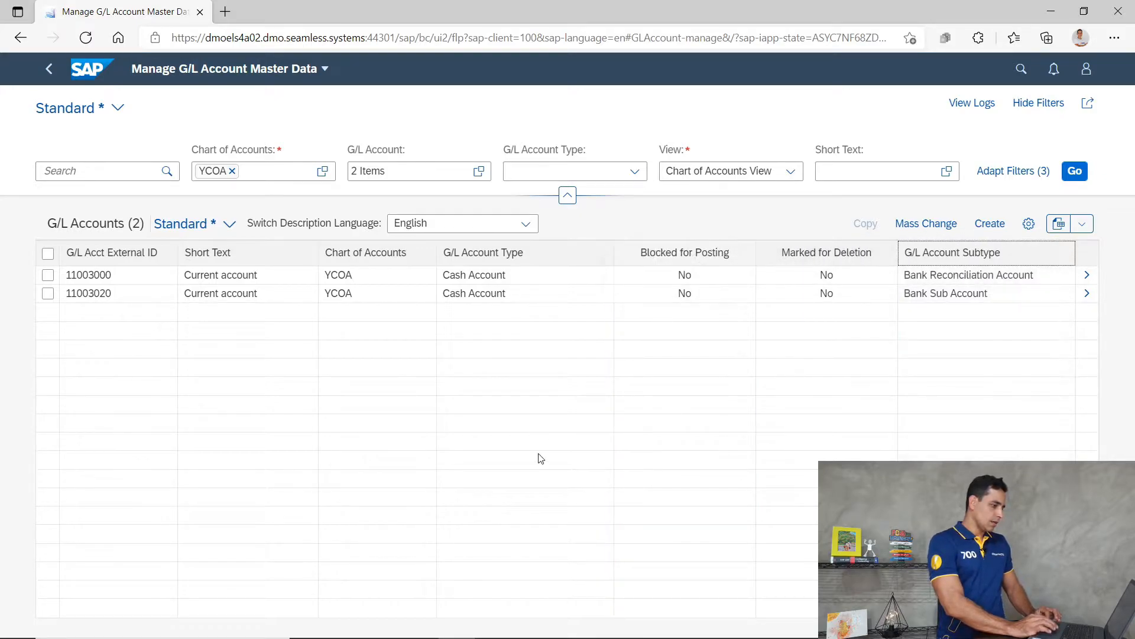
pyautogui.click(48, 277)
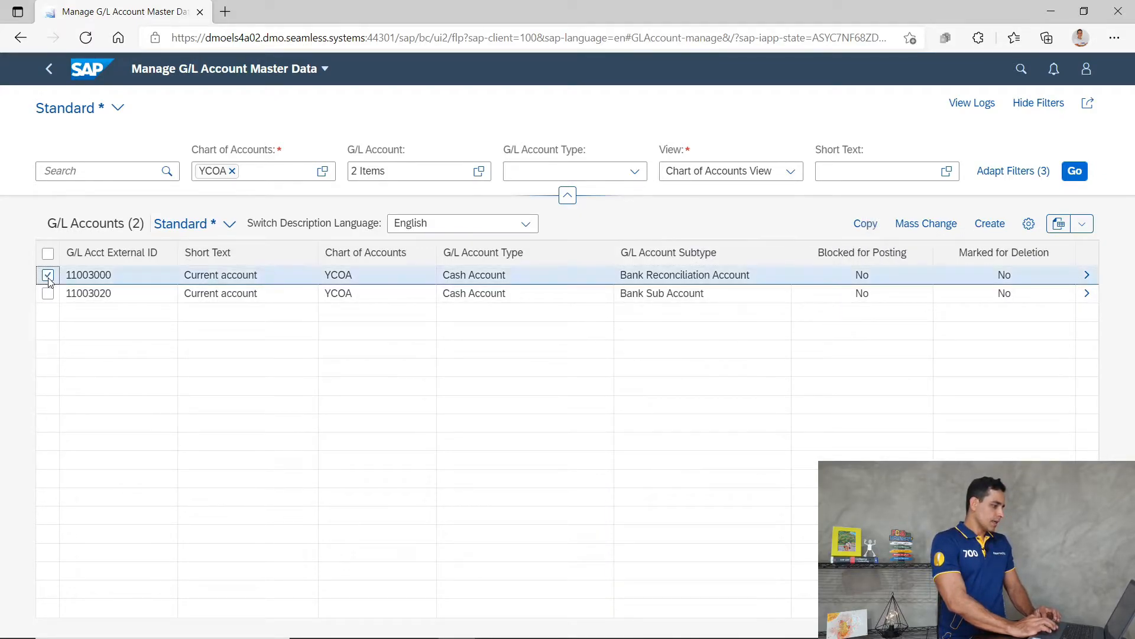
pyautogui.click(48, 275)
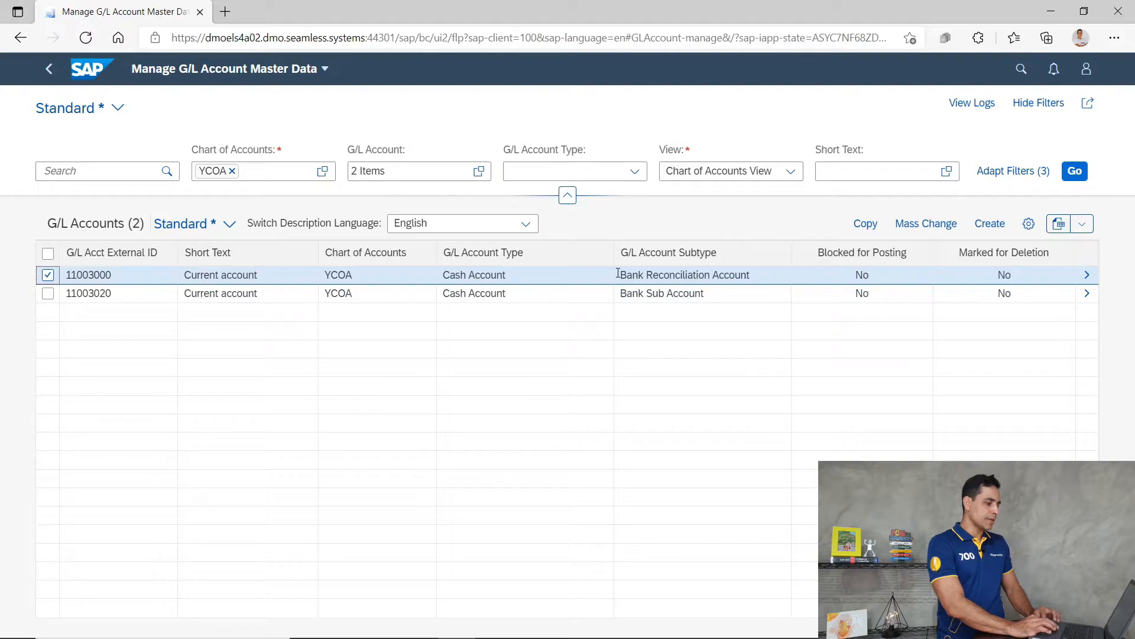
pyautogui.doubleClick(684, 275)
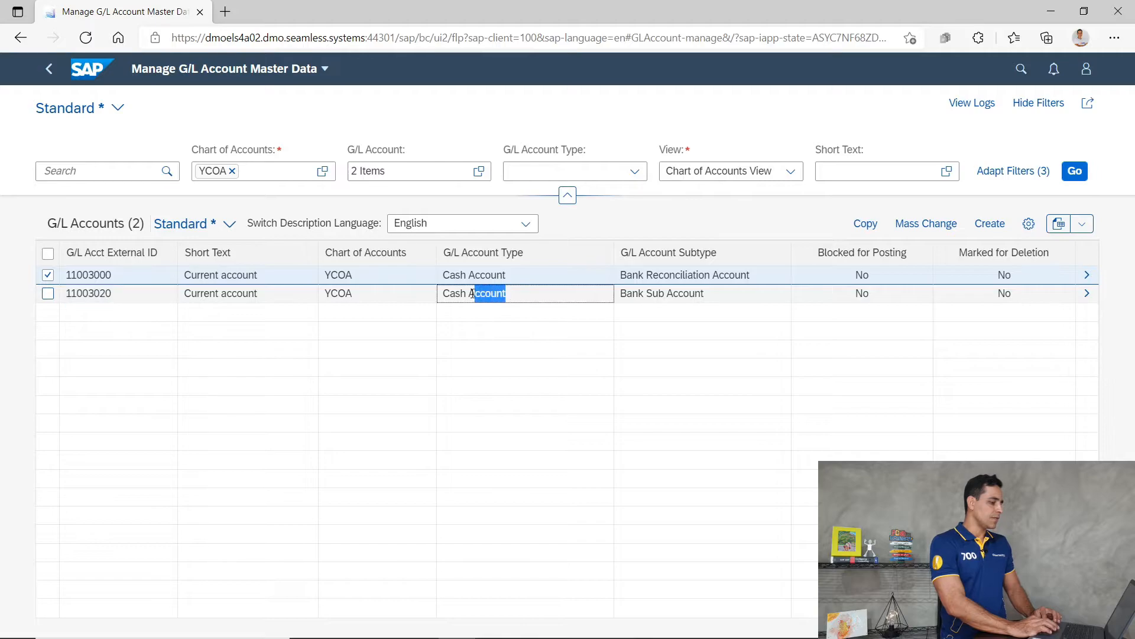
pyautogui.doubleClick(474, 294)
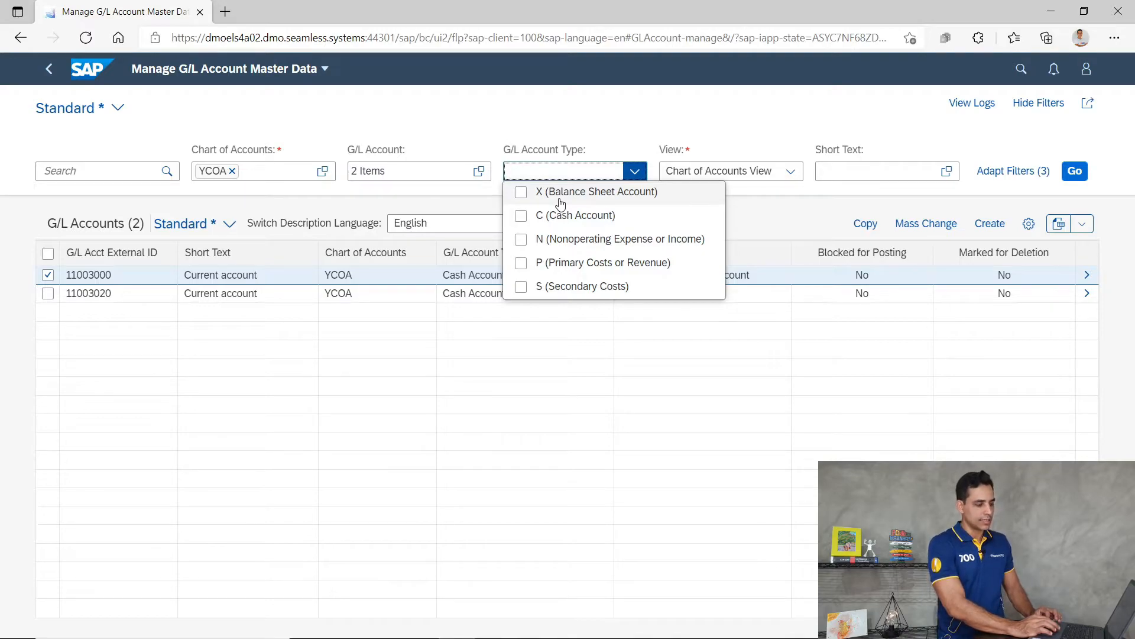
pyautogui.moveTo(531, 191)
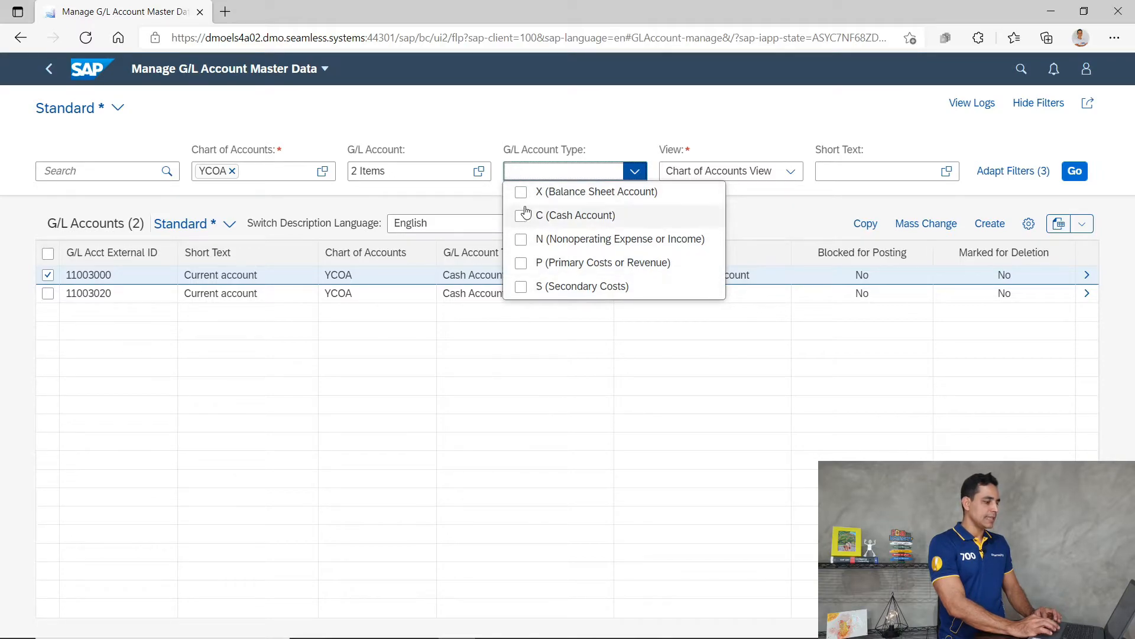
# - Look over the G/L Account Type filter options, such as C (Cash Account)
pyautogui.click(521, 215)
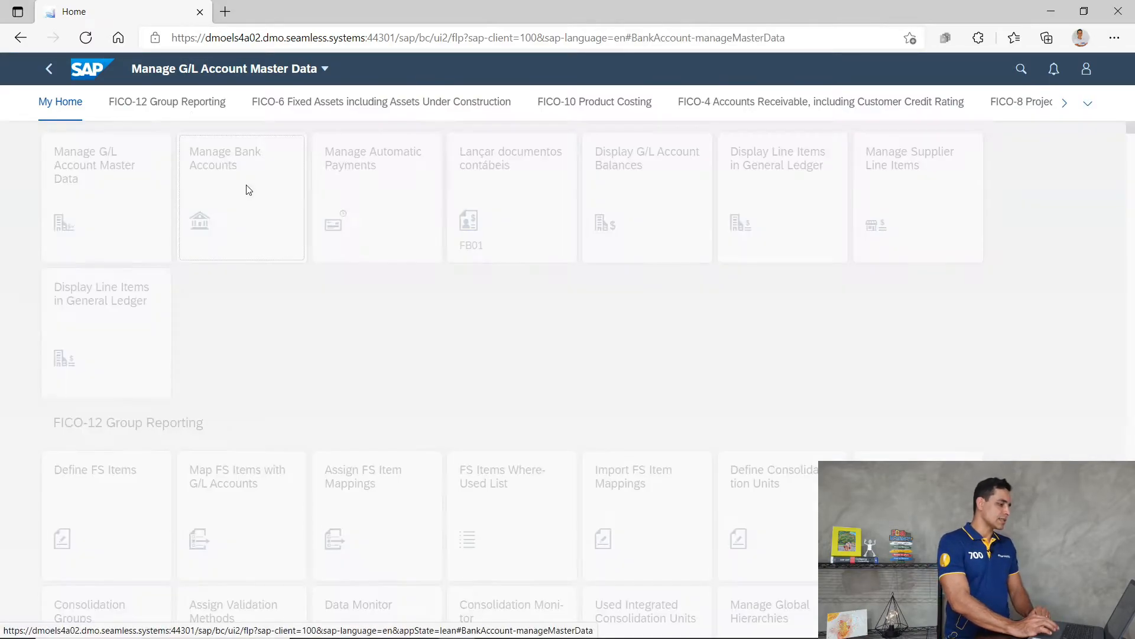
# - Launch Manage Bank Accounts and expand the filter bar above the 23 accounts
pyautogui.click(241, 197)
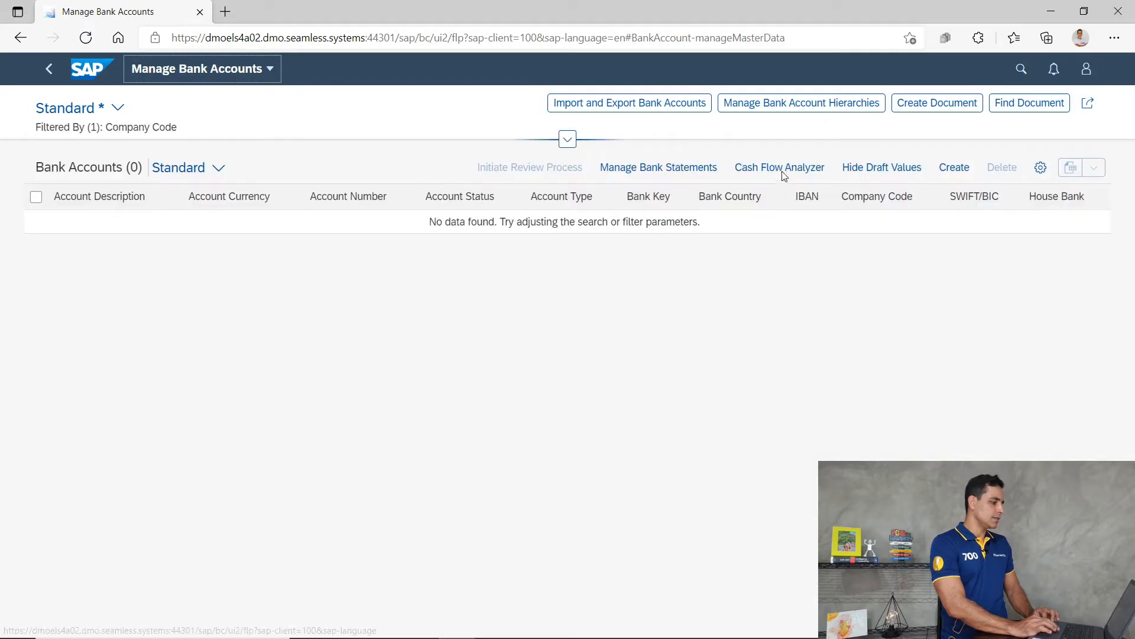
pyautogui.click(779, 168)
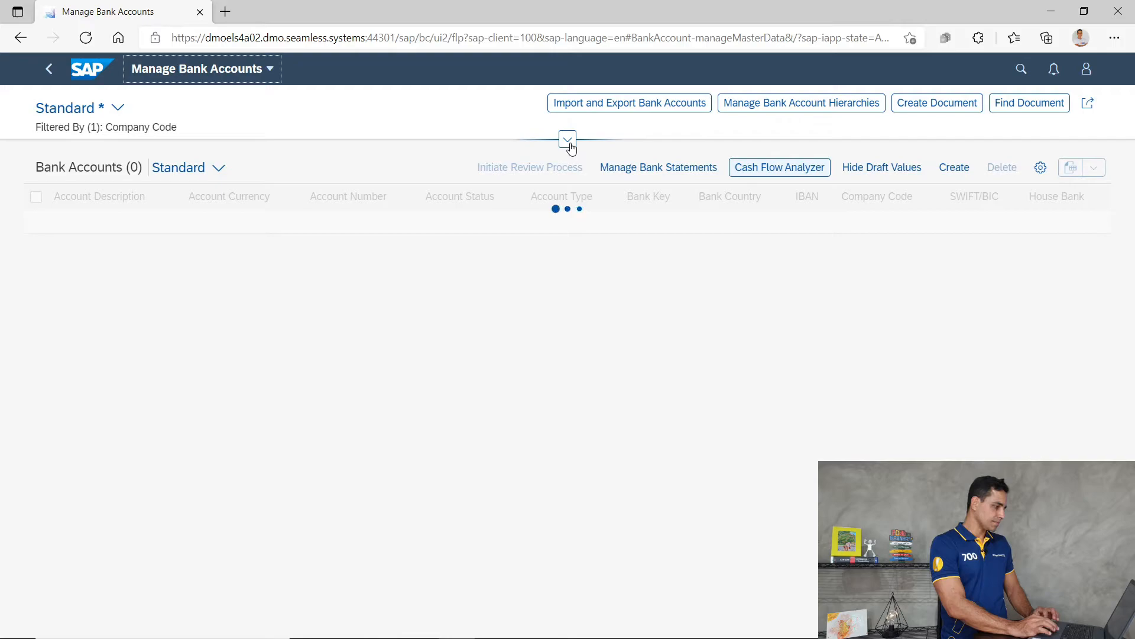
pyautogui.click(567, 139)
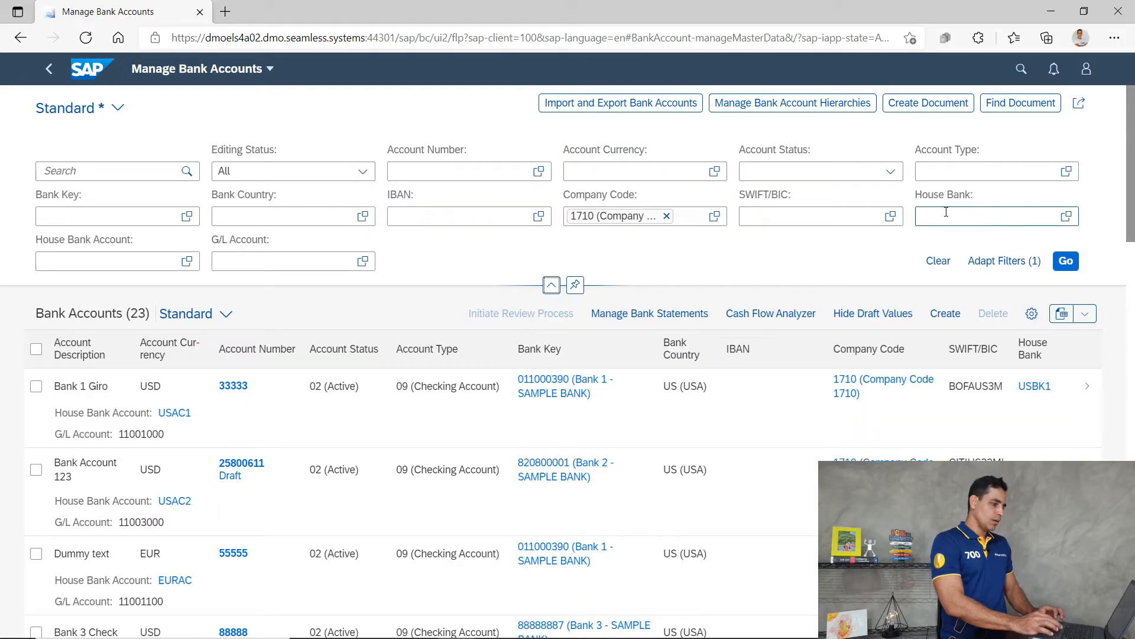
# - Filter by house bank USBK2 and account USAC2, then open Bank Account 123
pyautogui.write('usbk2')
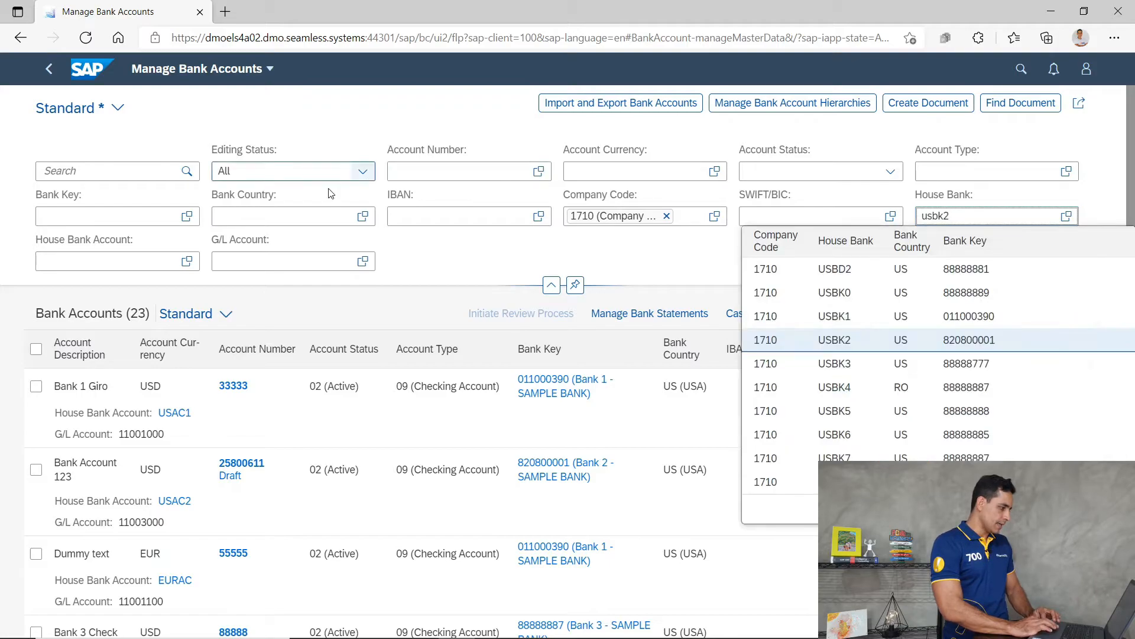
pyautogui.click(835, 340)
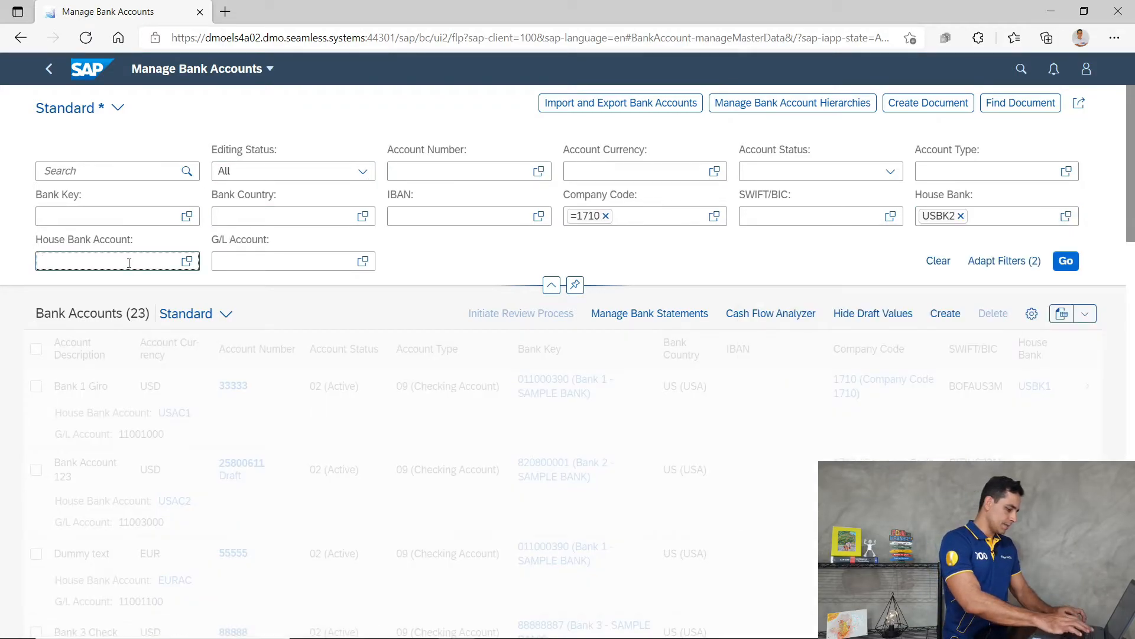
pyautogui.write('usac2')
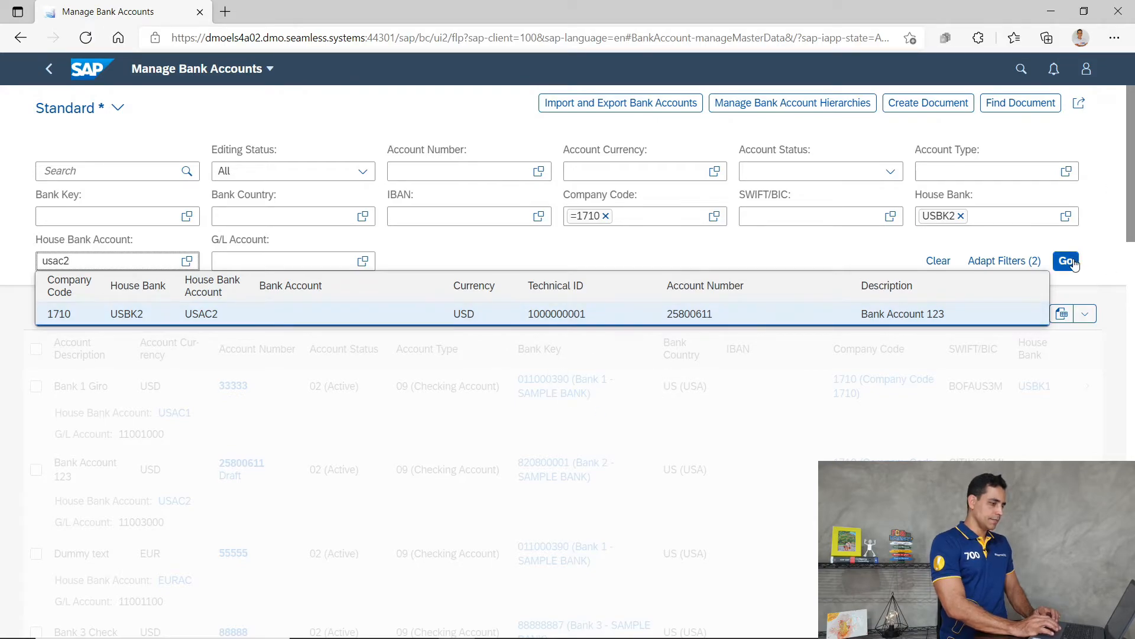
pyautogui.click(1065, 261)
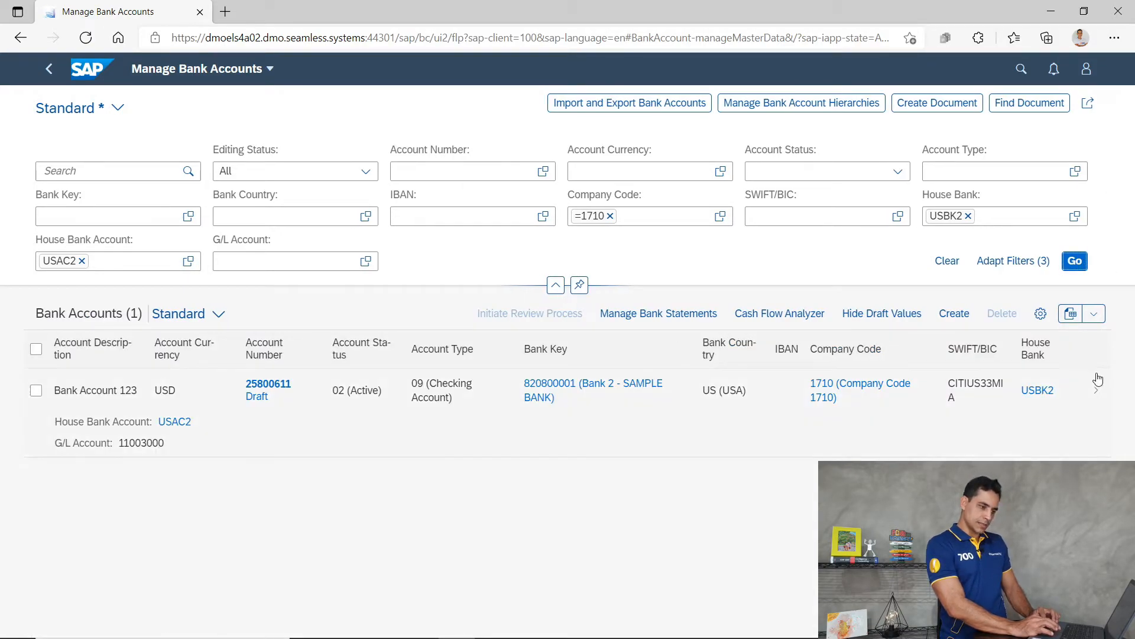
pyautogui.click(268, 383)
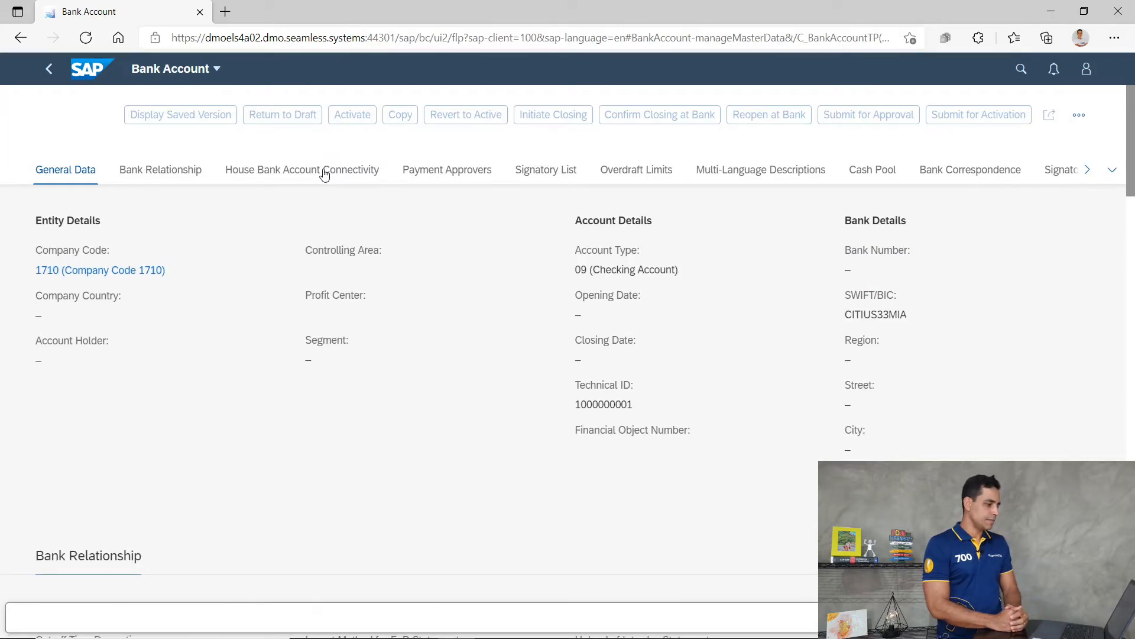
# - Open the 1710/USBK2/USAC2 entry from the House Bank Account Connectivity section
pyautogui.click(301, 170)
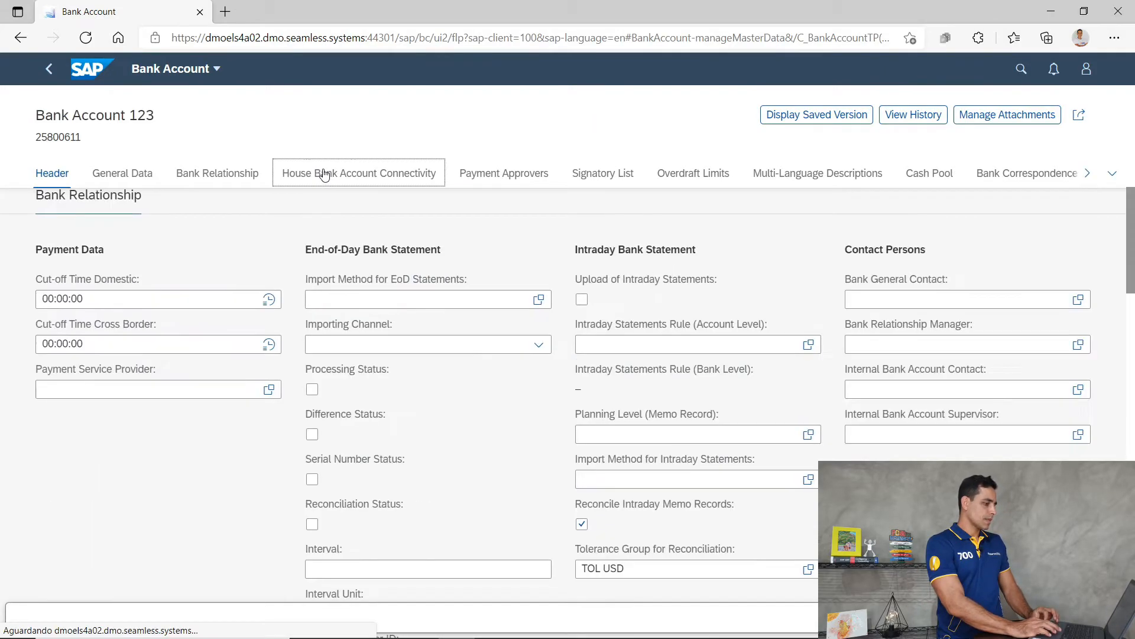
pyautogui.click(358, 174)
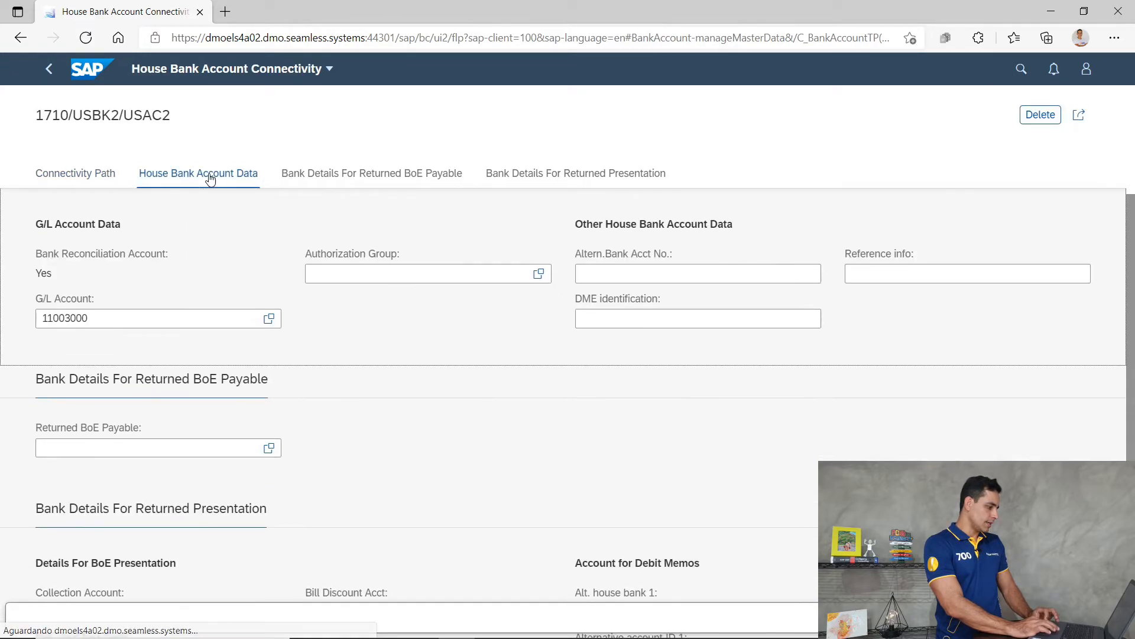
# - Highlight G/L account 11003000 in the House Bank Account Data section
pyautogui.click(145, 318)
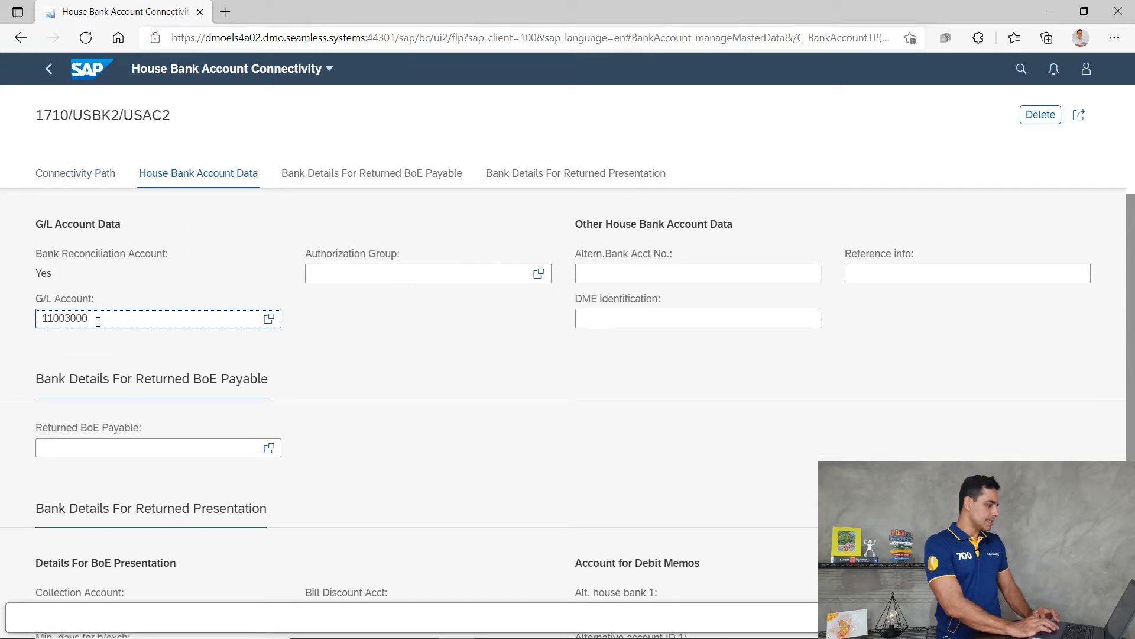
pyautogui.tripleClick(98, 318)
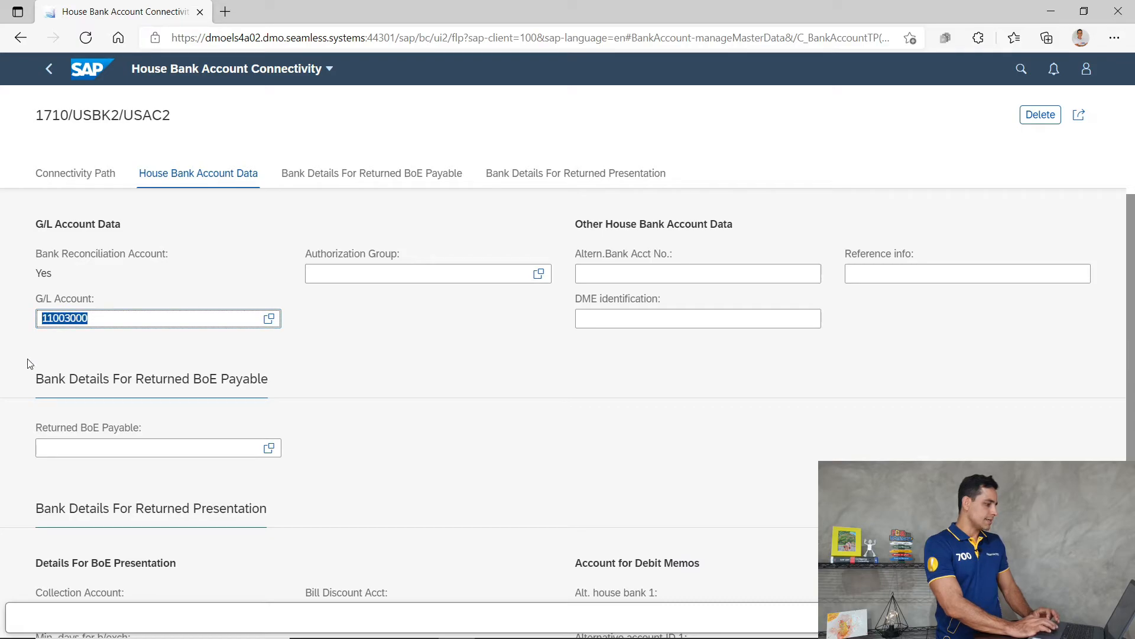
pyautogui.moveTo(98, 344)
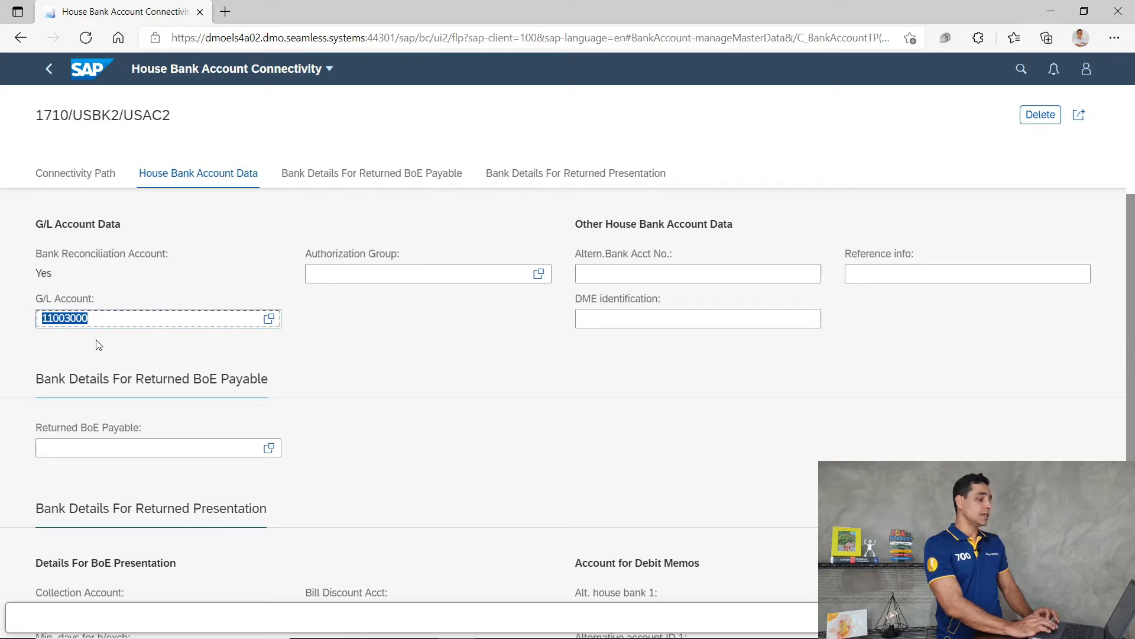